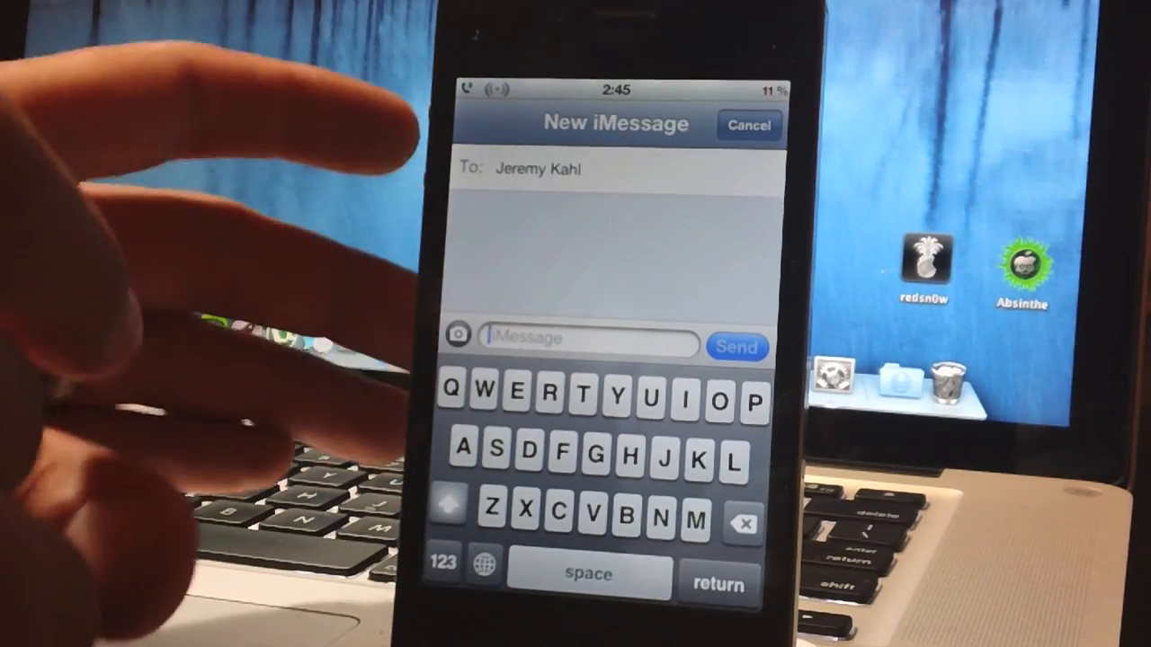
Type several lines of random test letters into the iMessage draft.
left_click(629, 447)
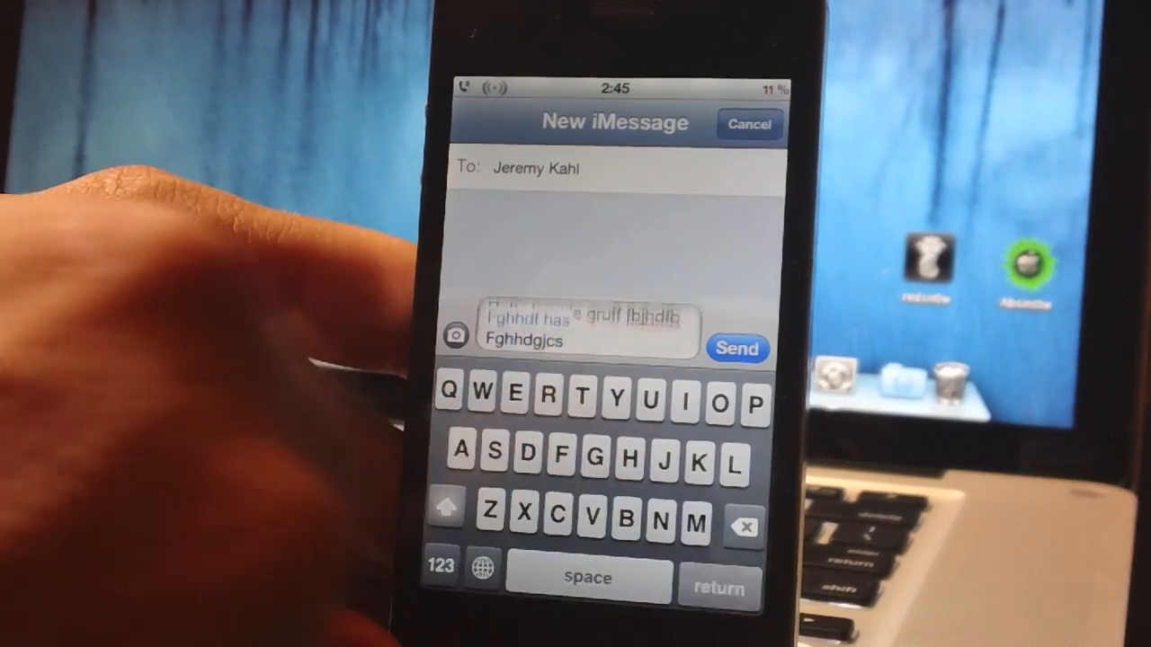
left_click(566, 400)
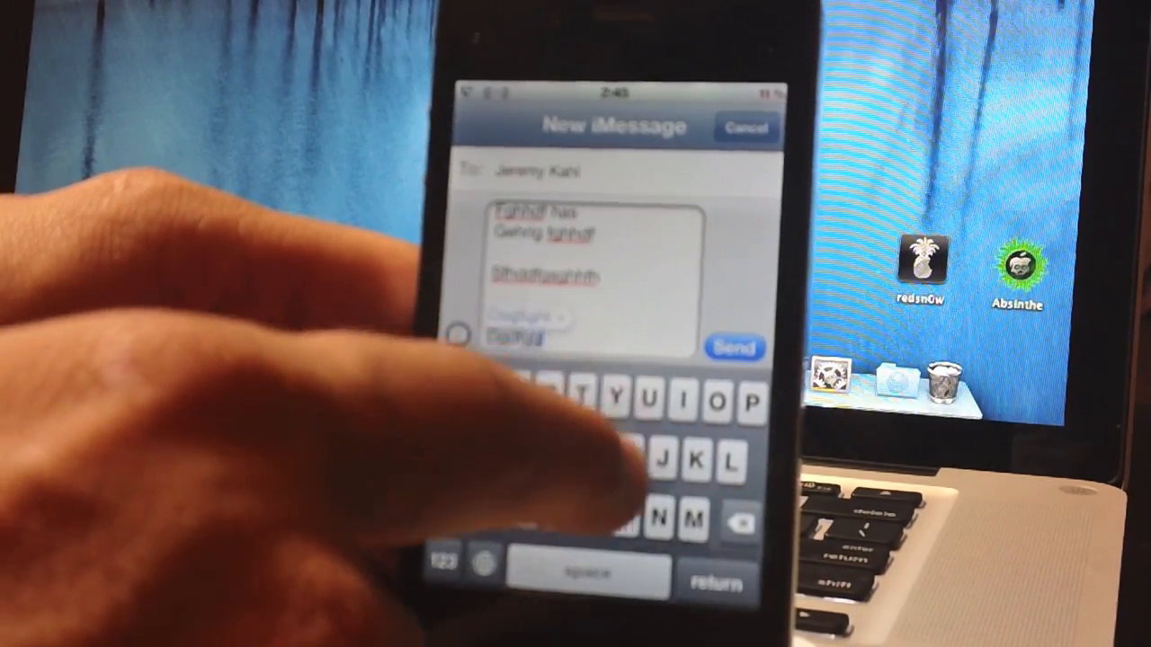
left_click(604, 400)
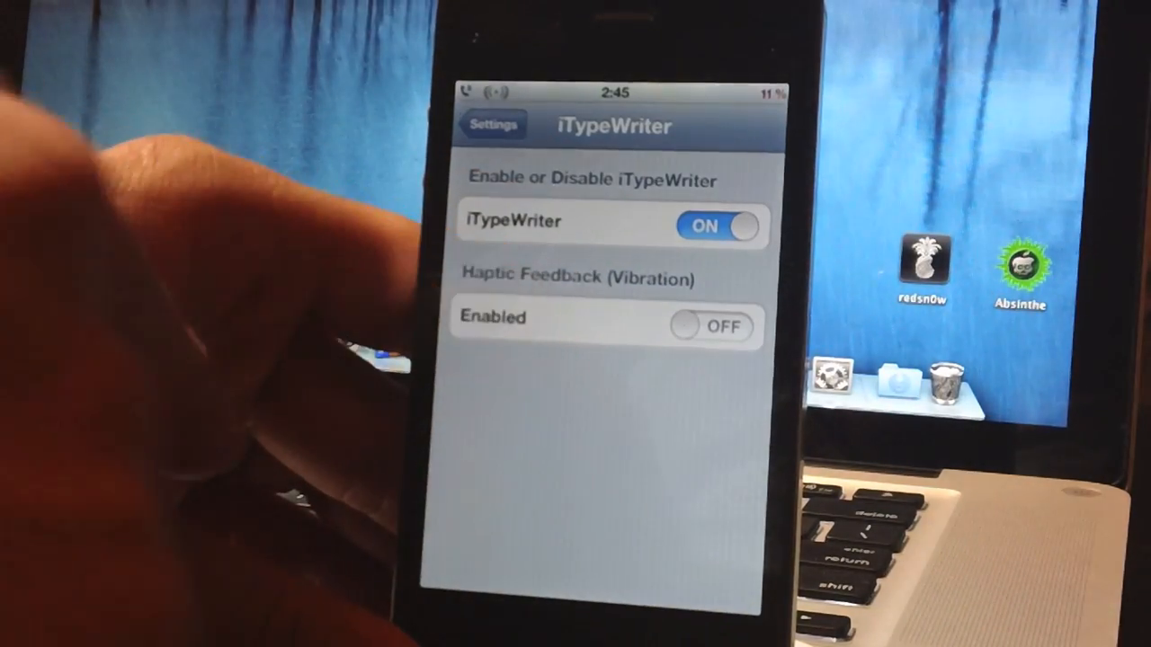
Check iTypeWriter's toggles (tweak on, vibration off) and return to the main Settings list.
left_click(493, 124)
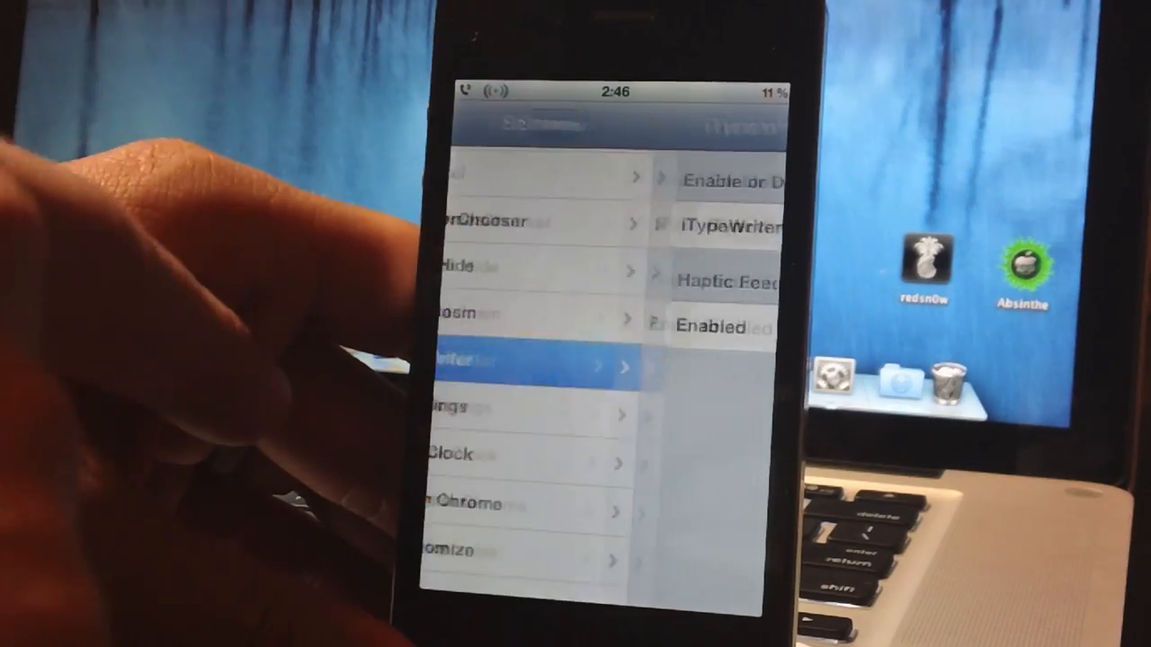
left_click(539, 367)
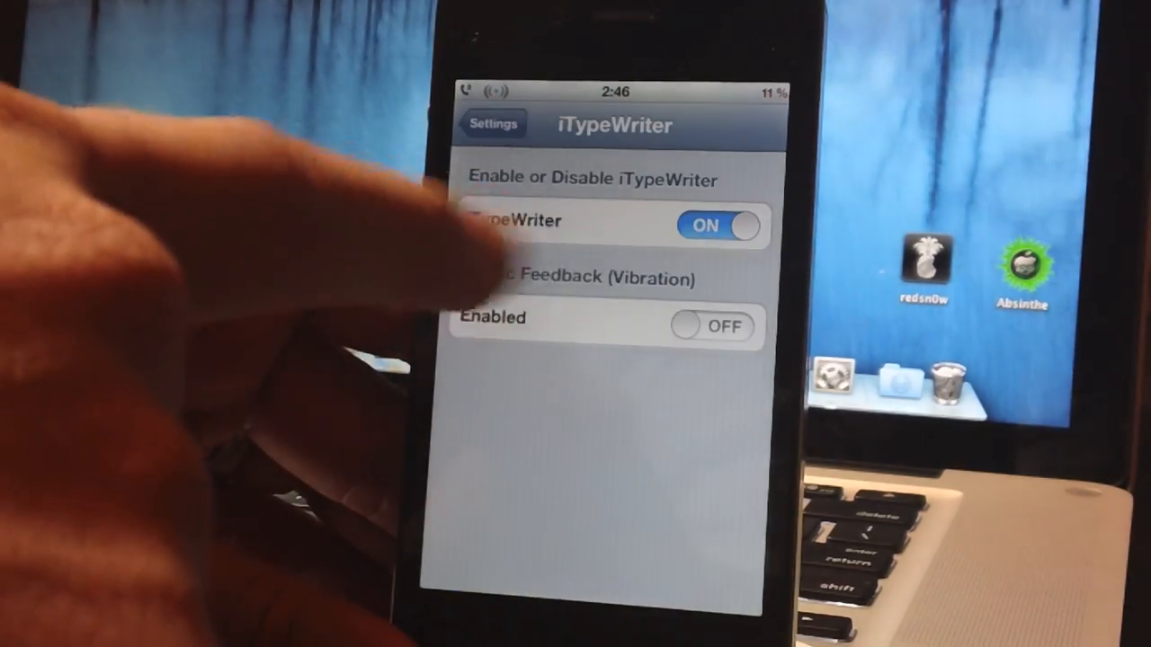
left_click(493, 123)
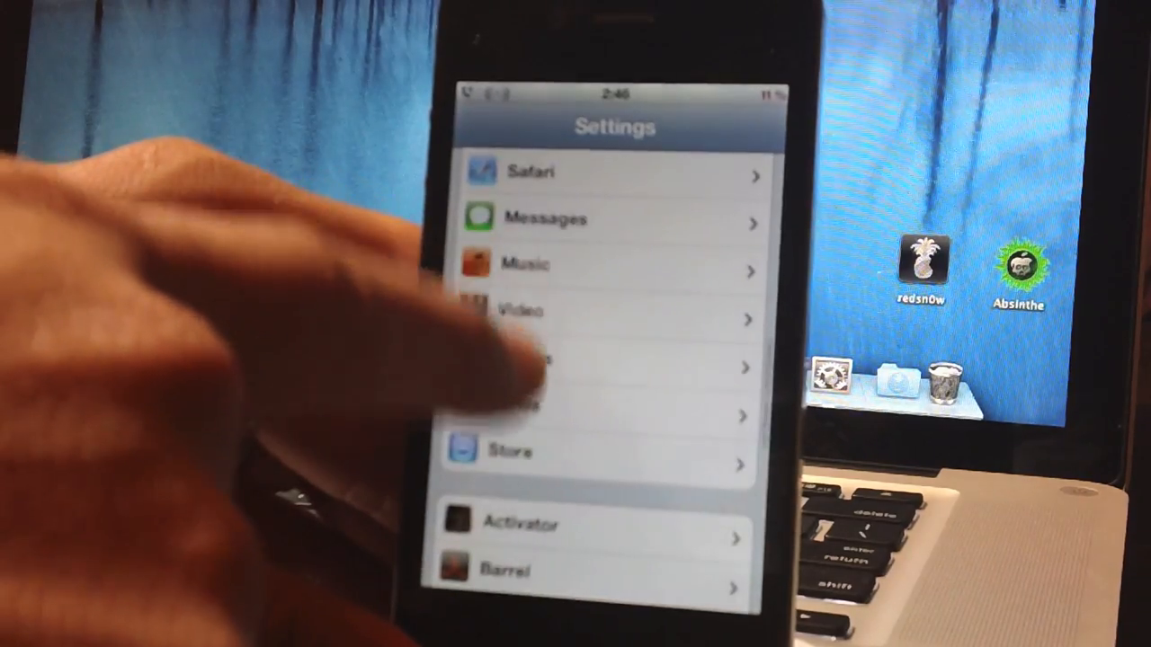
Confirm Keyboard Clicks is off on the Sounds page, then go back to Settings.
scroll("down", 3)
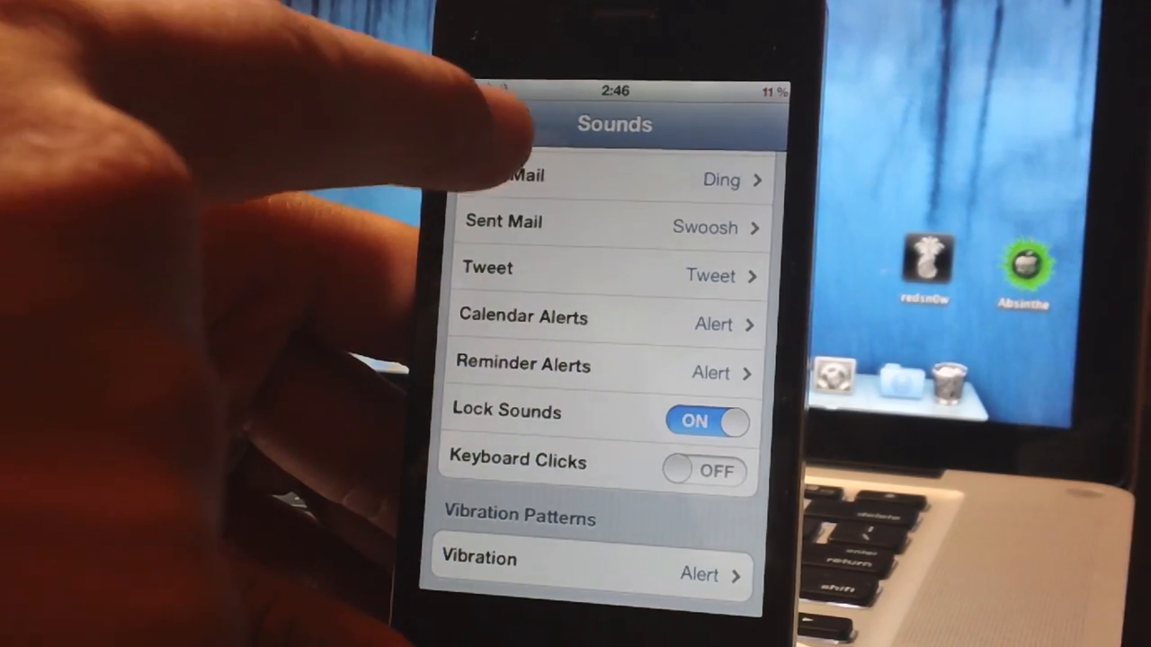
left_click(486, 124)
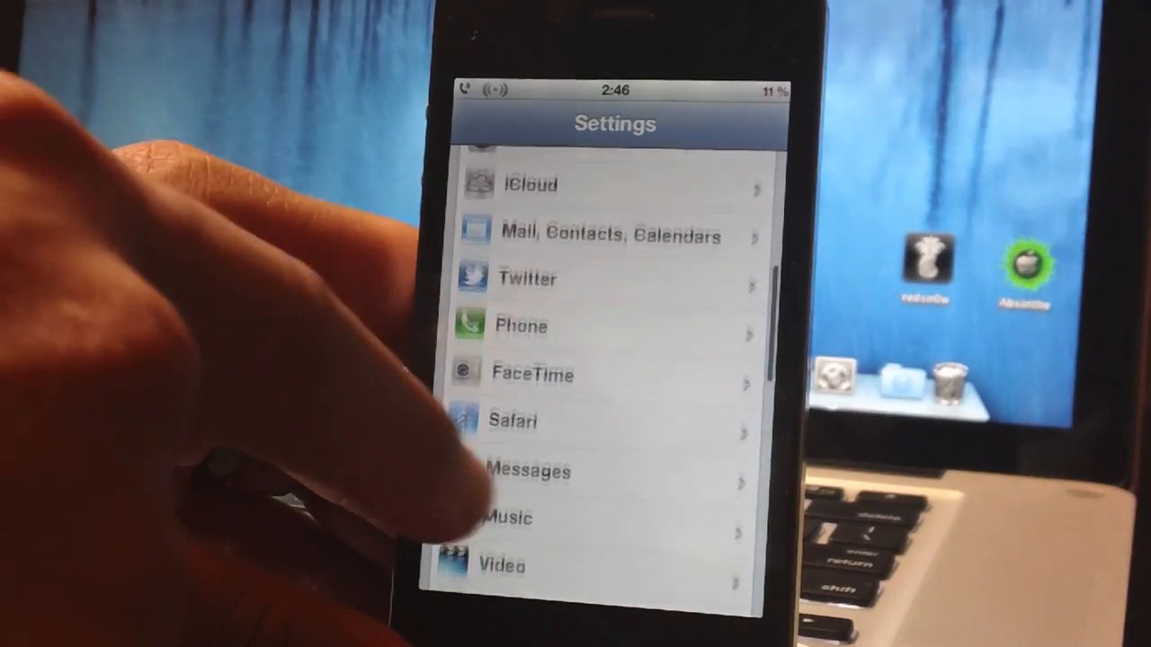
Switch the iTypeWriter tweak off and reopen the Messages test draft.
scroll("down", 3)
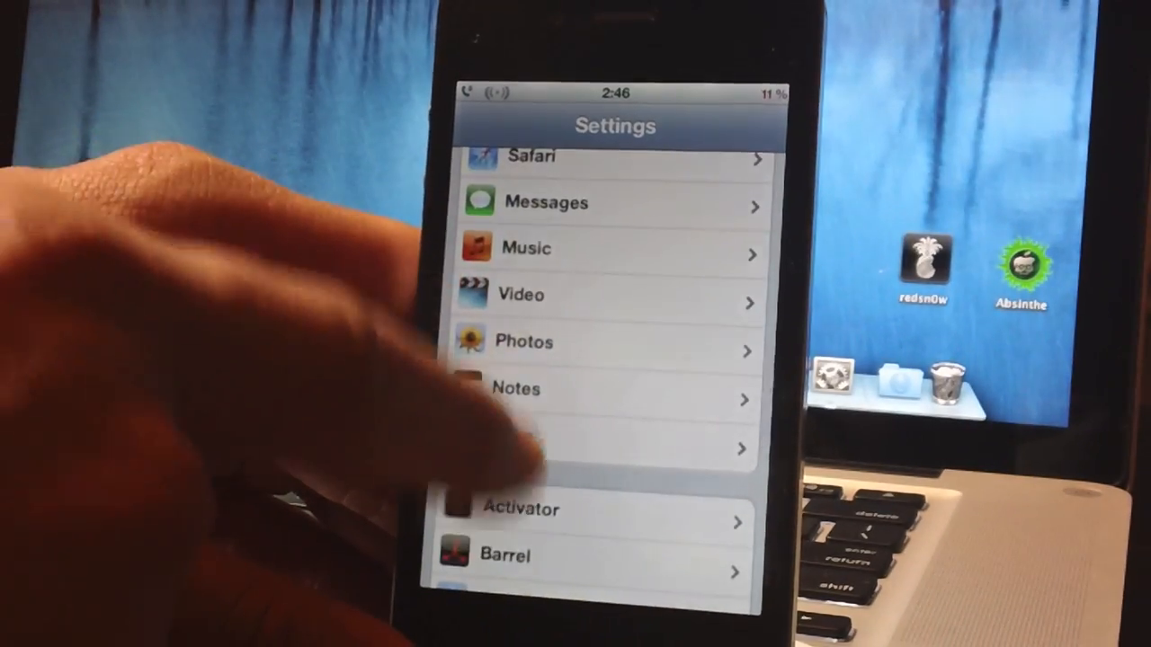
scroll("down", 3)
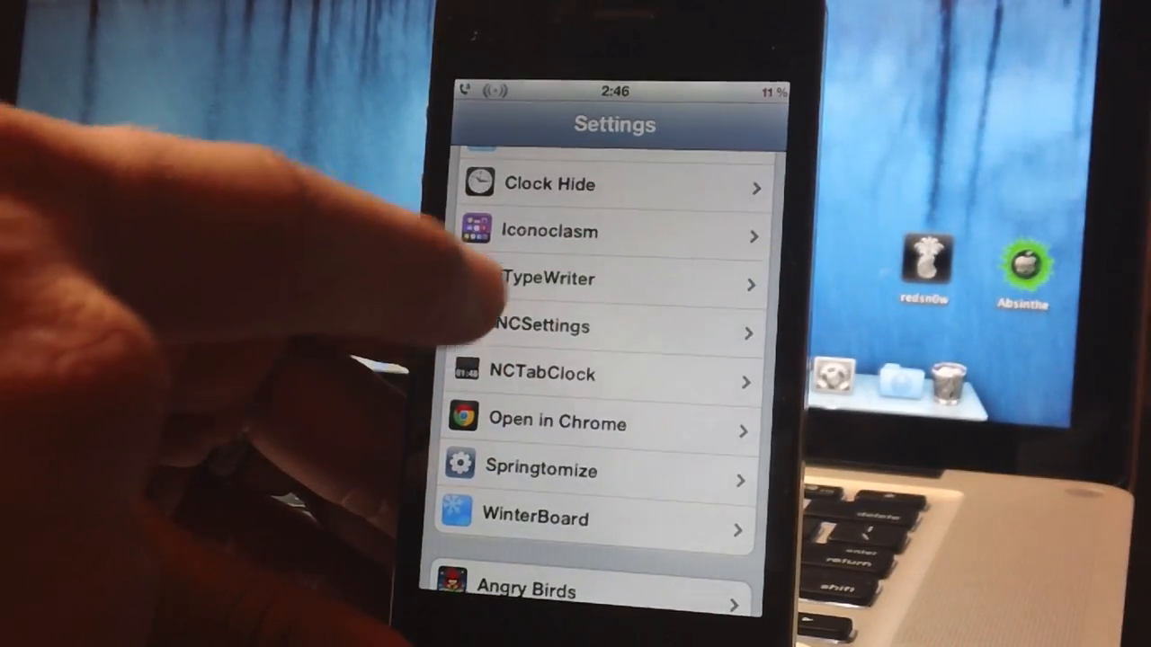
left_click(540, 278)
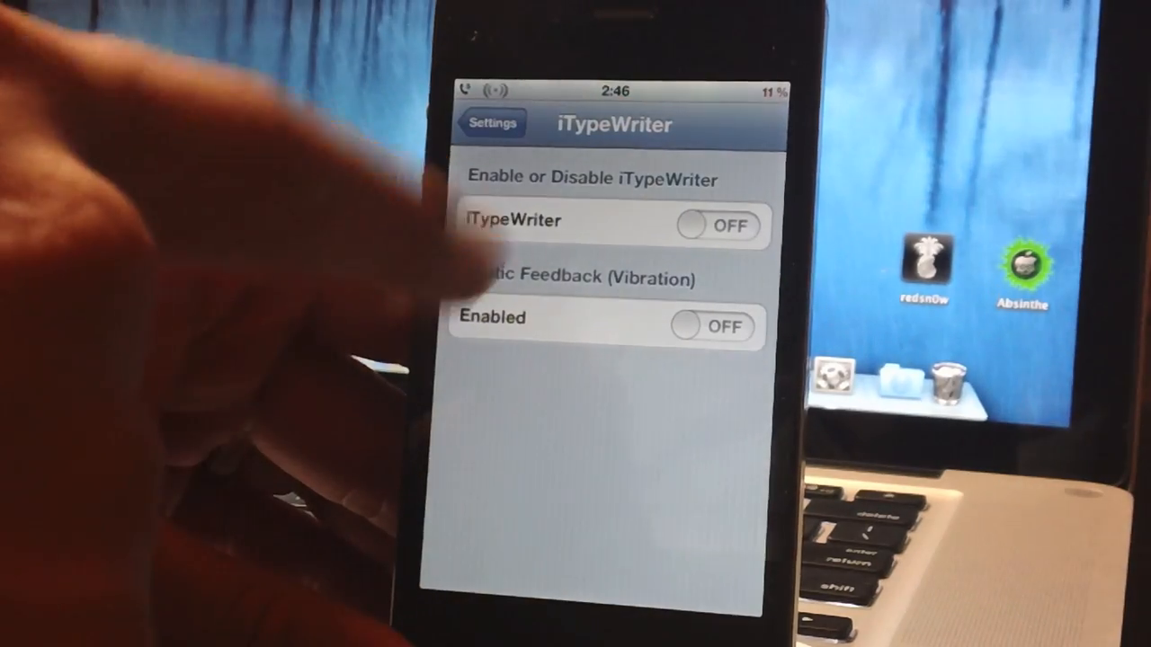
left_click(713, 326)
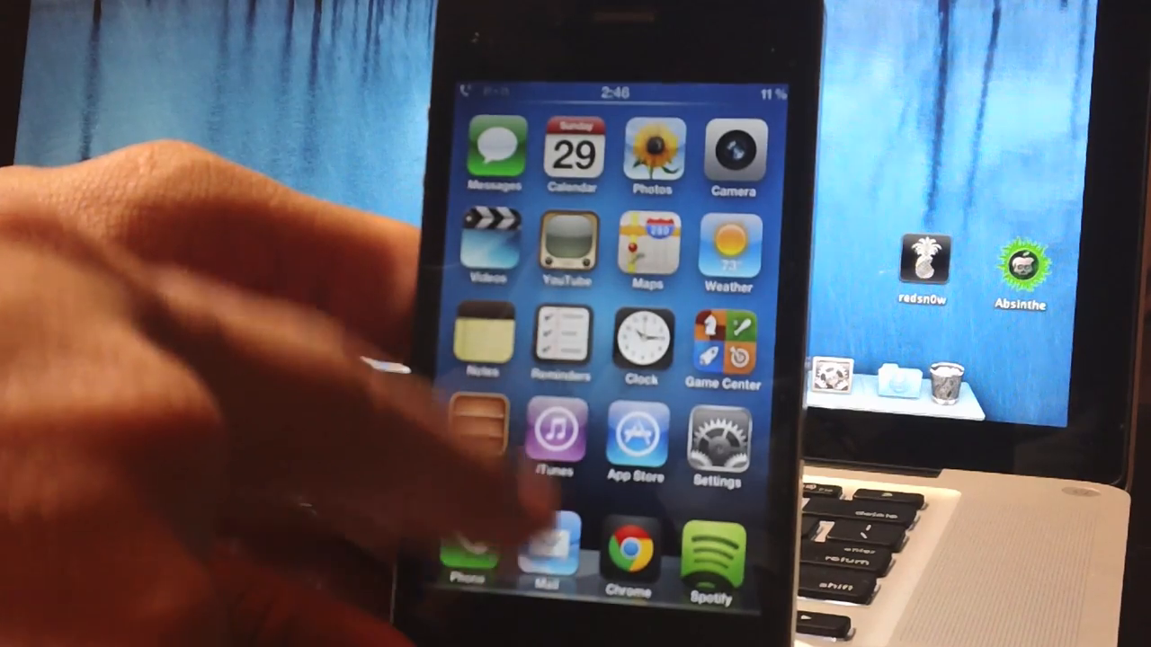
left_click(493, 152)
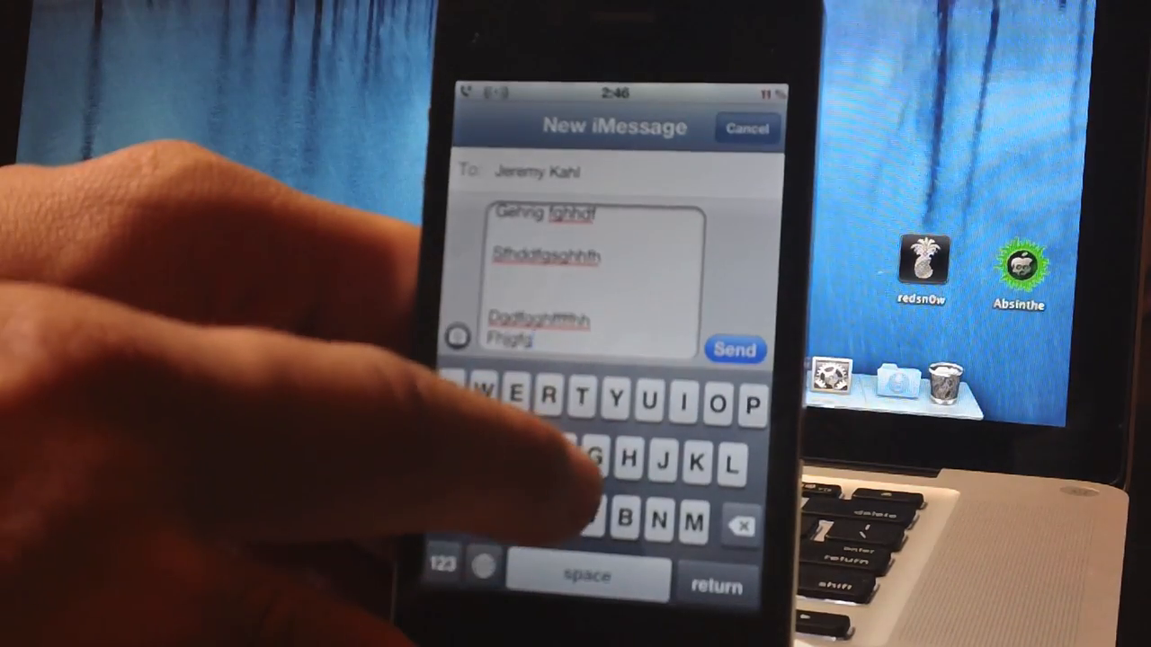